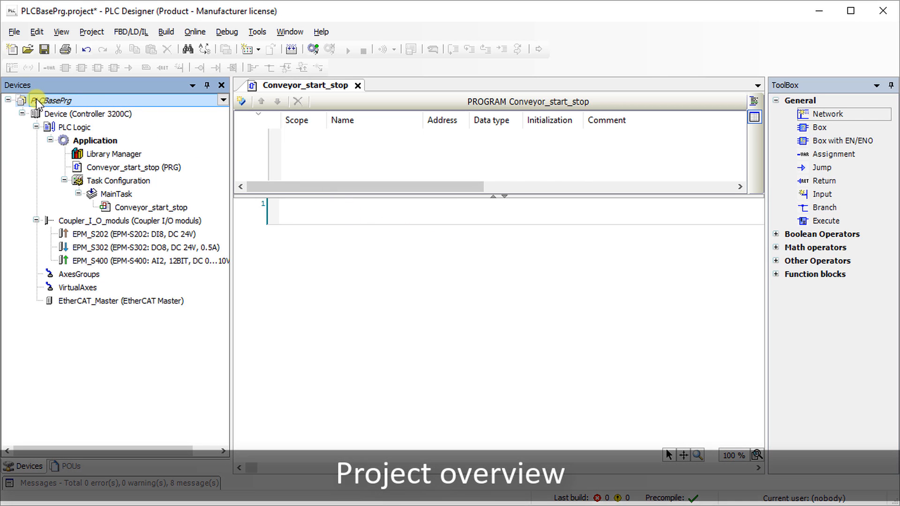
{"action": "mouse_move", "coordinate": [158, 107]}
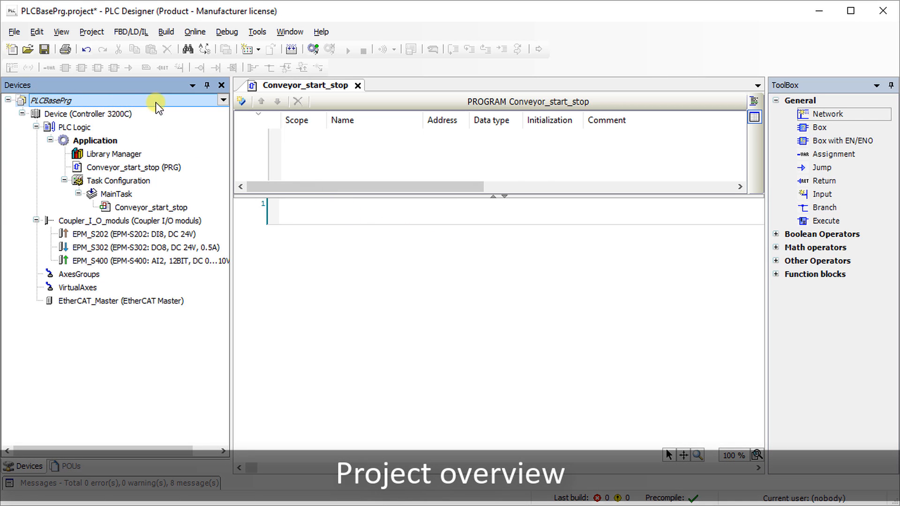
{"action": "mouse_move", "coordinate": [216, 107]}
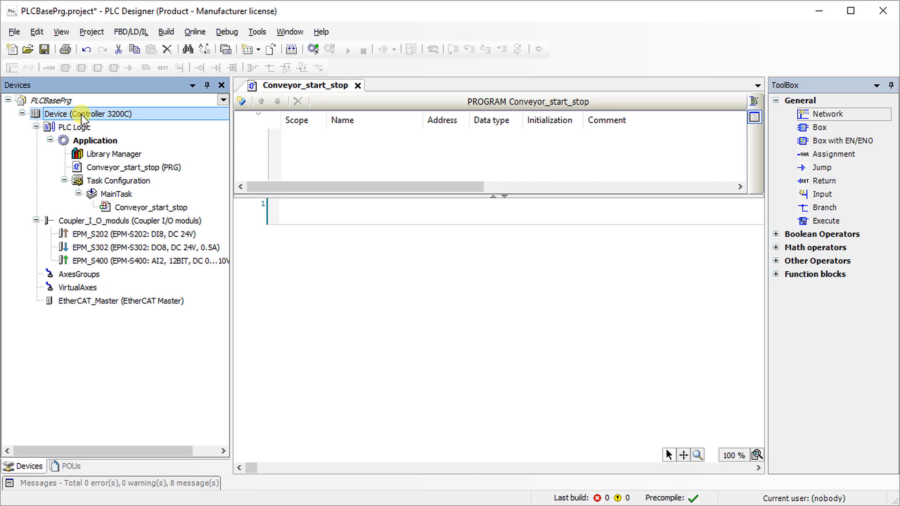
{"action": "mouse_move", "coordinate": [205, 118]}
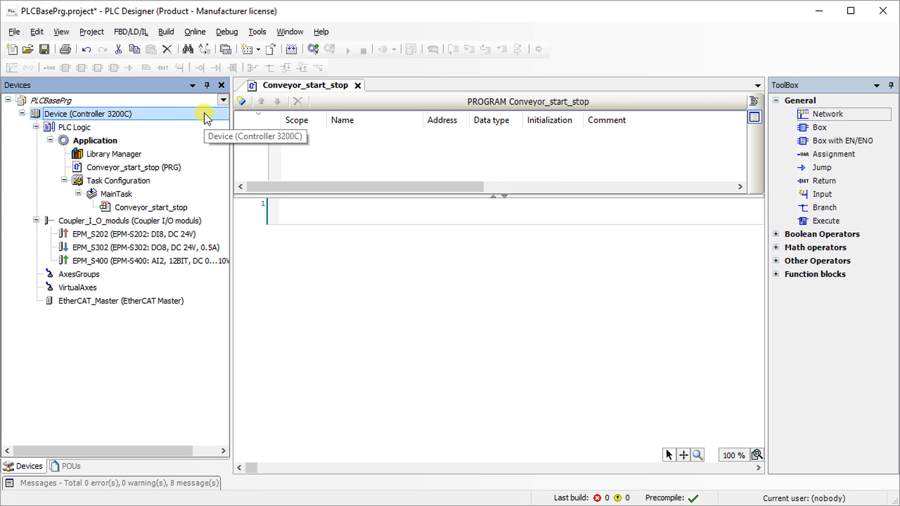
{"action": "mouse_move", "coordinate": [80, 171]}
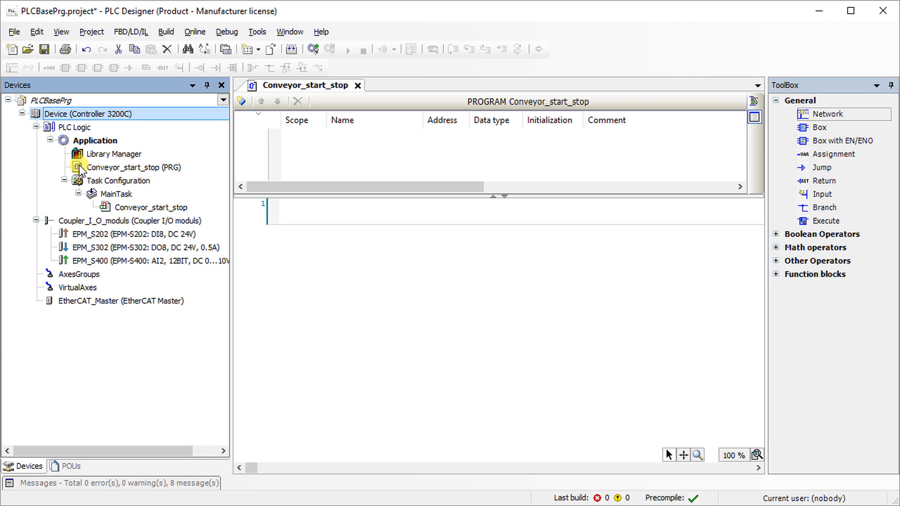
- Select the Conveyor_start_stop program and add a variable row named xStartPB
{"action": "left_click", "coordinate": [134, 167]}
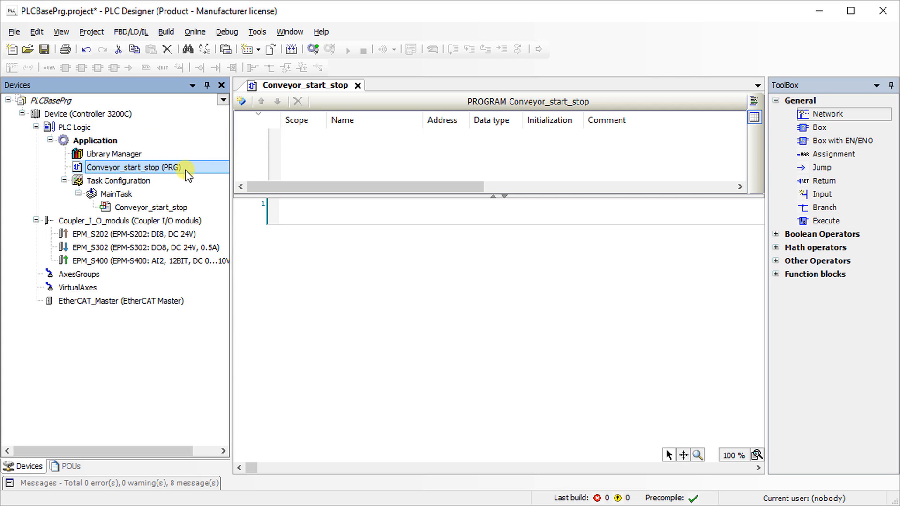
{"action": "mouse_move", "coordinate": [247, 149]}
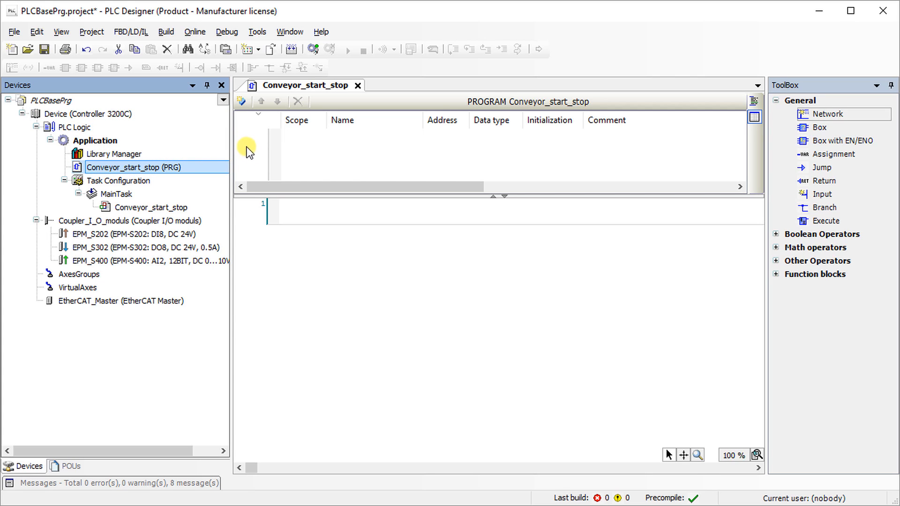
{"action": "mouse_move", "coordinate": [247, 81]}
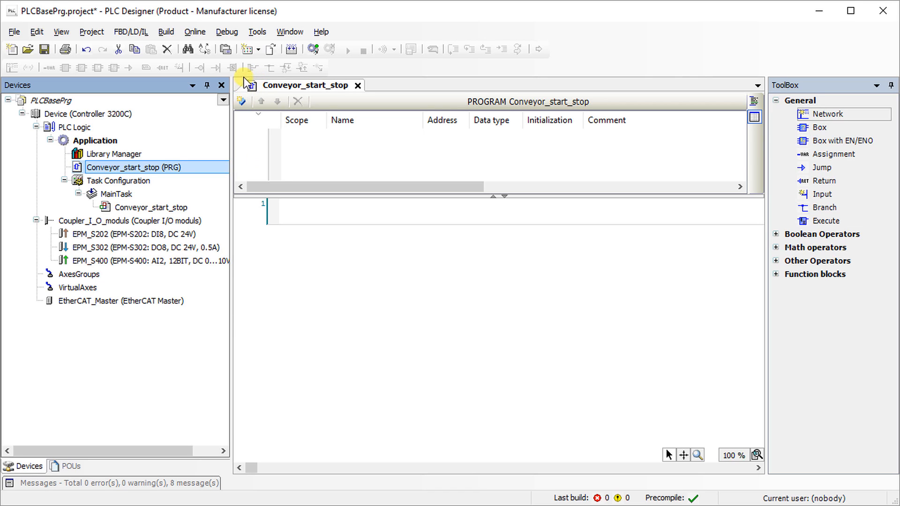
{"action": "mouse_move", "coordinate": [237, 83]}
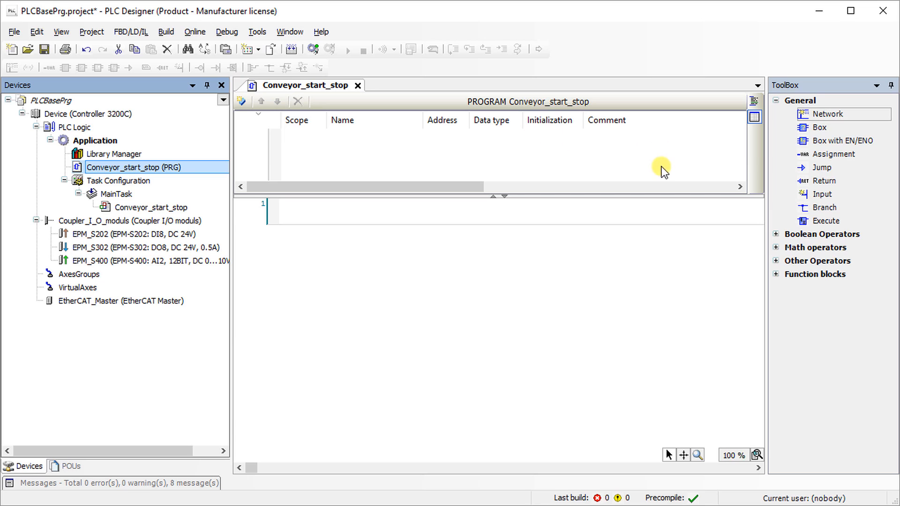
{"action": "mouse_move", "coordinate": [521, 138]}
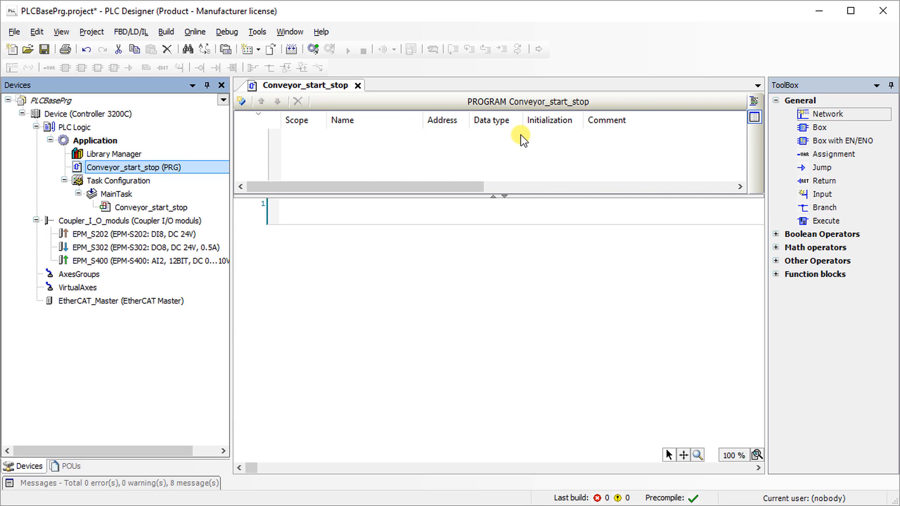
{"action": "mouse_move", "coordinate": [513, 191]}
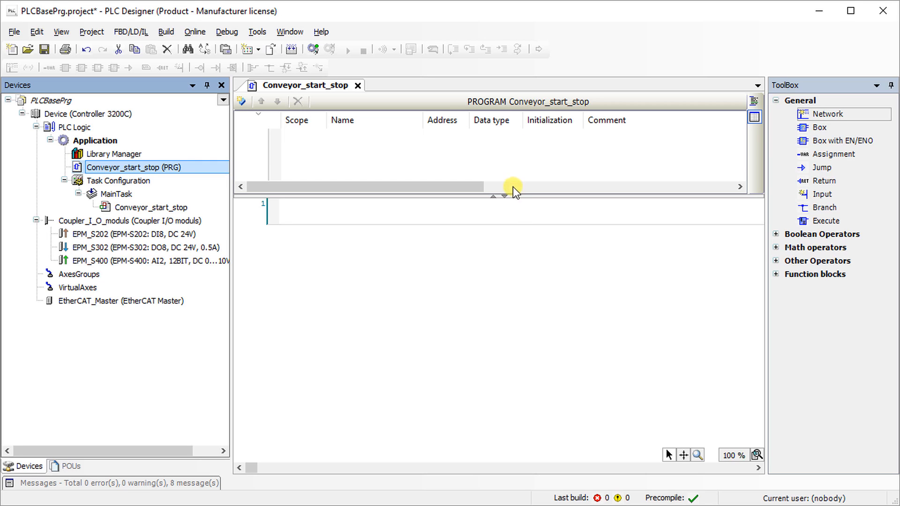
{"action": "mouse_move", "coordinate": [499, 373]}
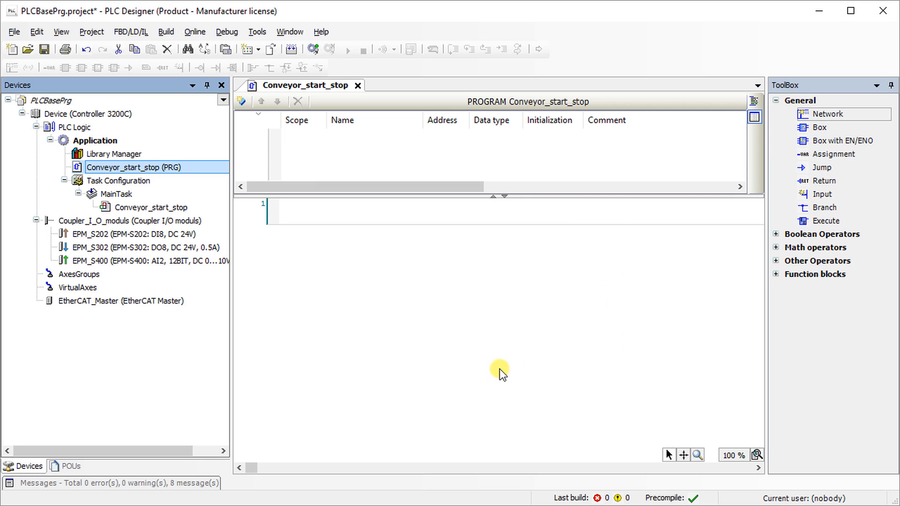
{"action": "mouse_move", "coordinate": [507, 240]}
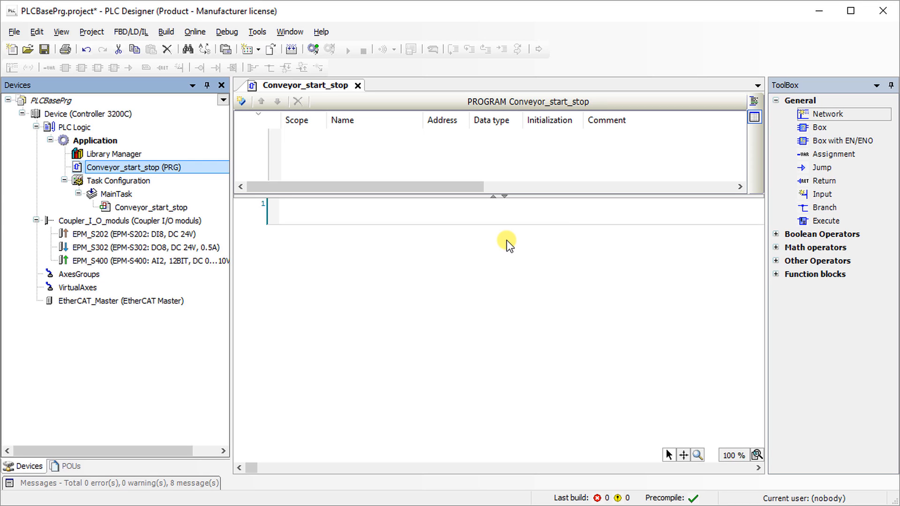
{"action": "mouse_move", "coordinate": [506, 231]}
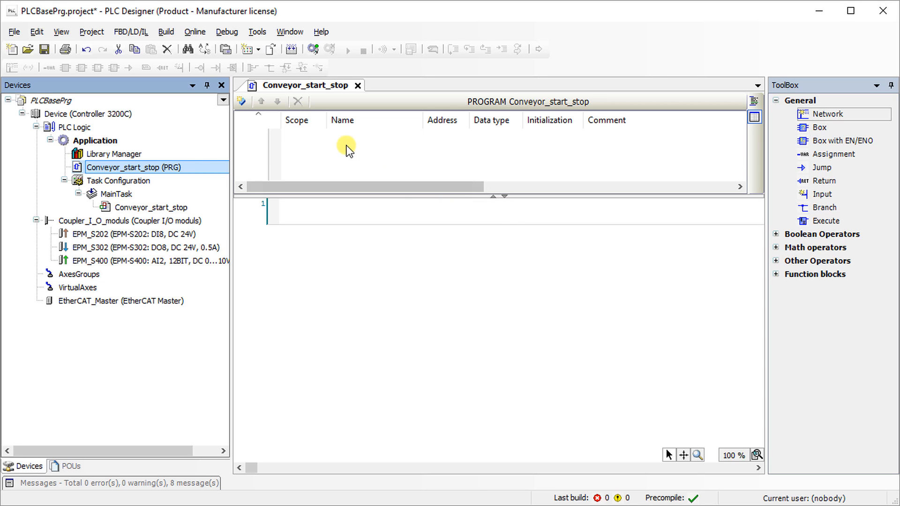
{"action": "left_click", "coordinate": [345, 135]}
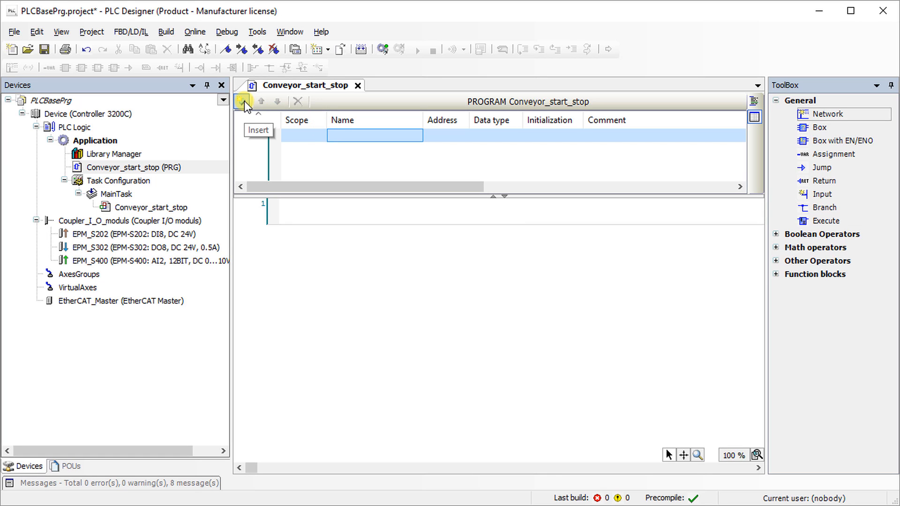
{"action": "left_click", "coordinate": [242, 101]}
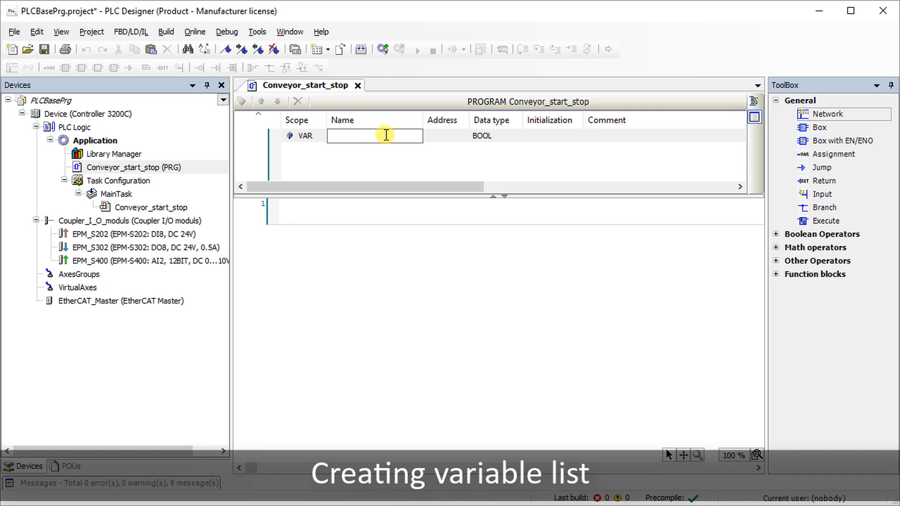
{"action": "type", "text": "xStartP"}
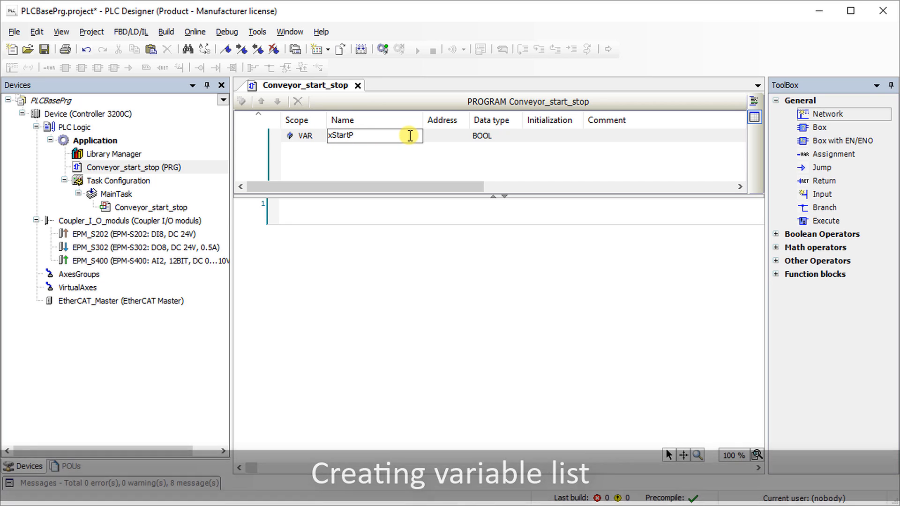
{"action": "type", "text": "B"}
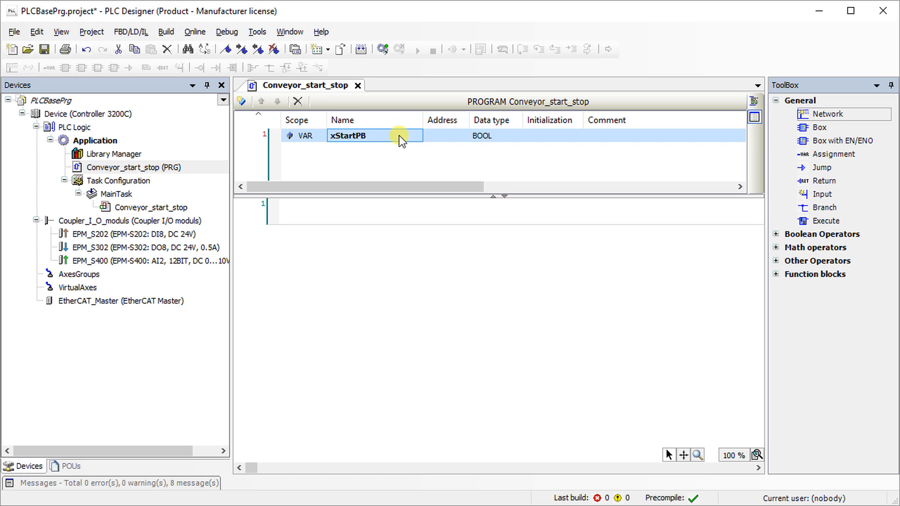
{"action": "left_click", "coordinate": [304, 136]}
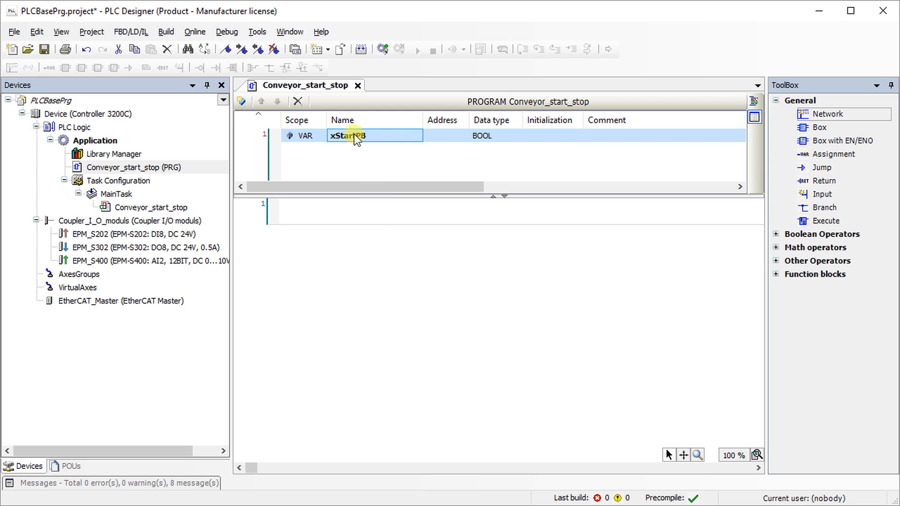
- Keep xStartPB as BOOL and comment it as the conveyor start push button
{"action": "left_click", "coordinate": [448, 135]}
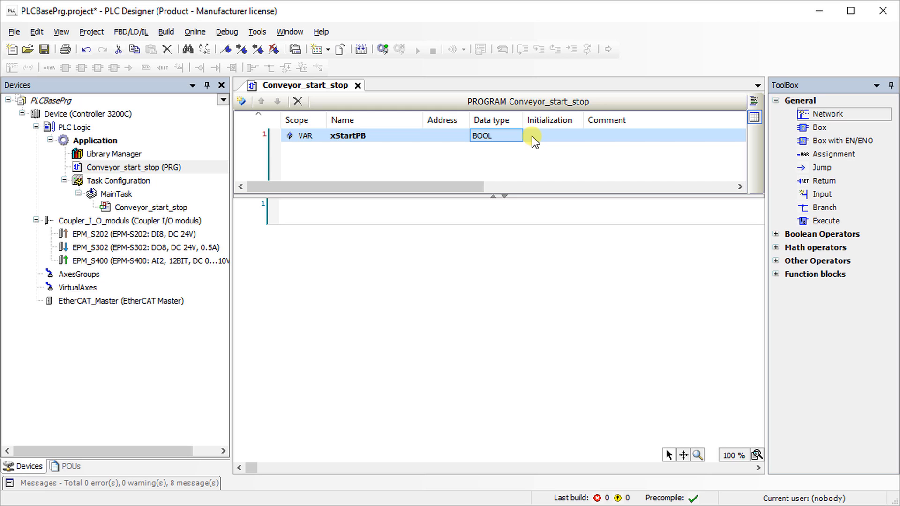
{"action": "left_click", "coordinate": [552, 136]}
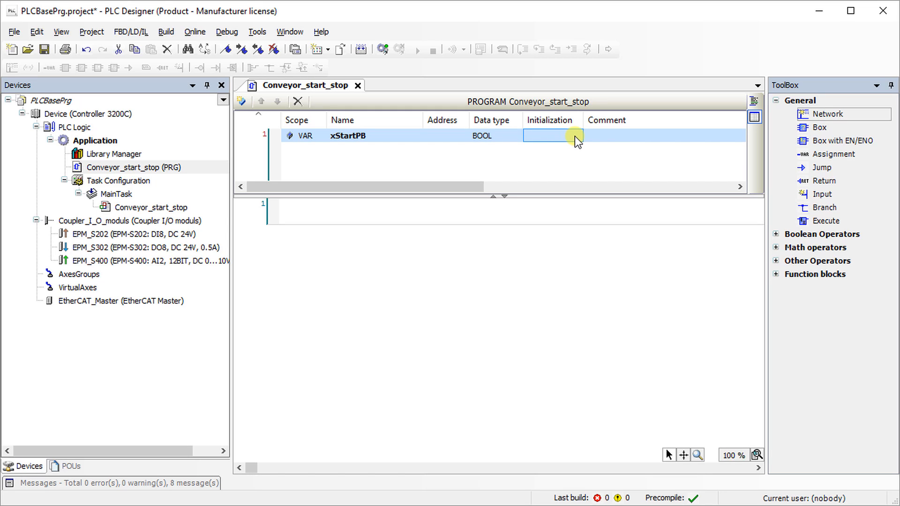
{"action": "left_click", "coordinate": [660, 136]}
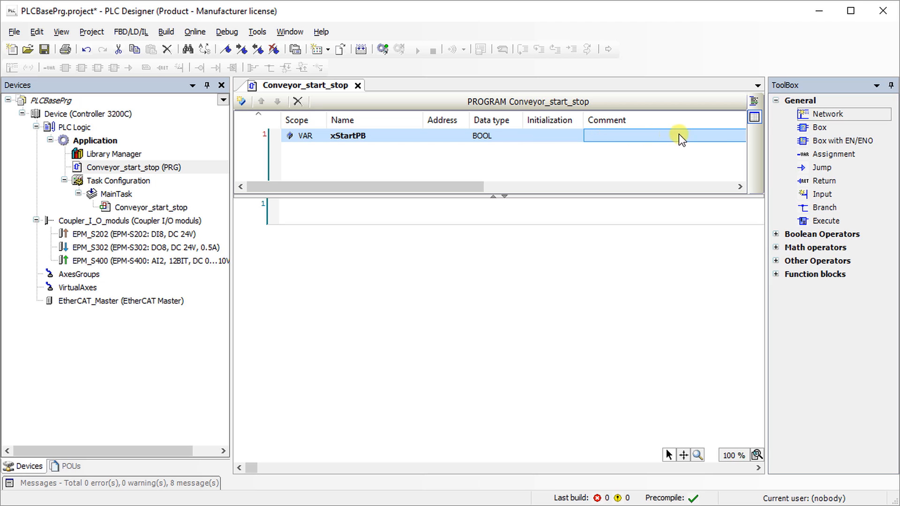
{"action": "type", "text": "Conveyor"}
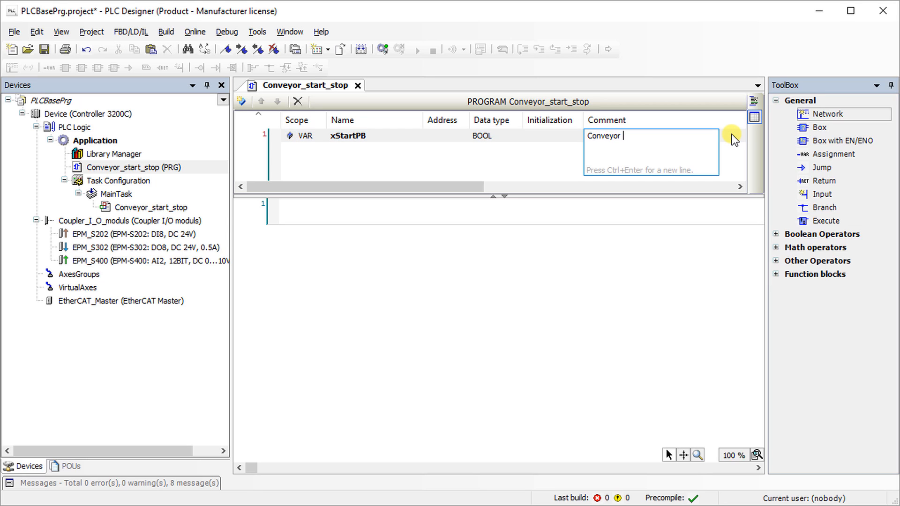
{"action": "type", "text": "start push button"}
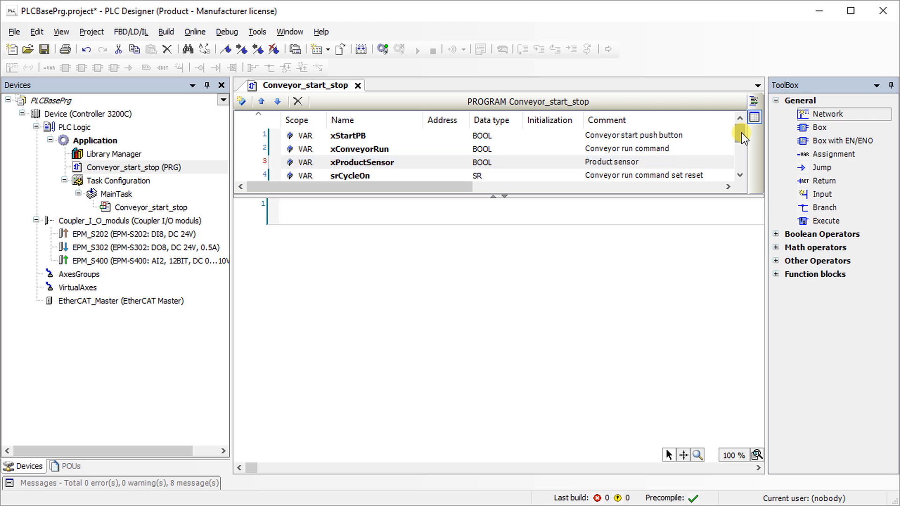
{"action": "mouse_move", "coordinate": [263, 221]}
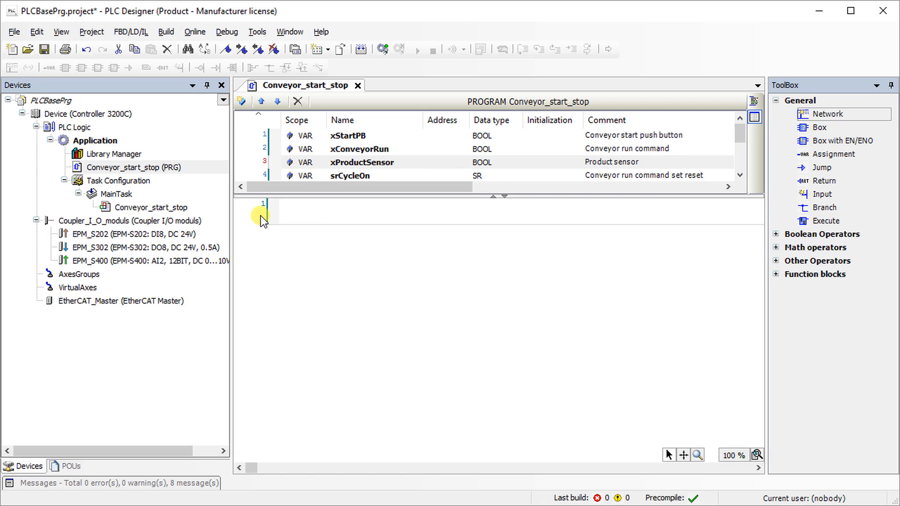
- Give network 1 the comment 'Conveyor start stop operation'
{"action": "left_click", "coordinate": [253, 212]}
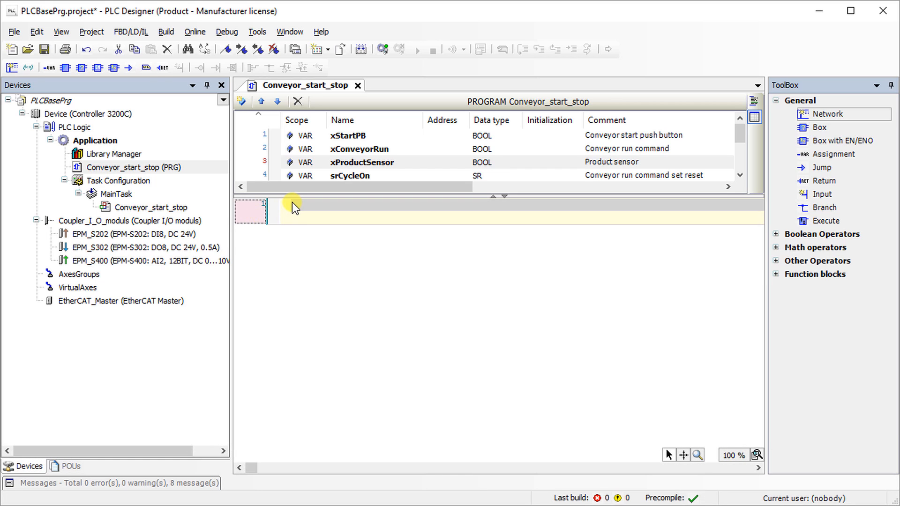
{"action": "type", "text": "Conveyor start stop c"}
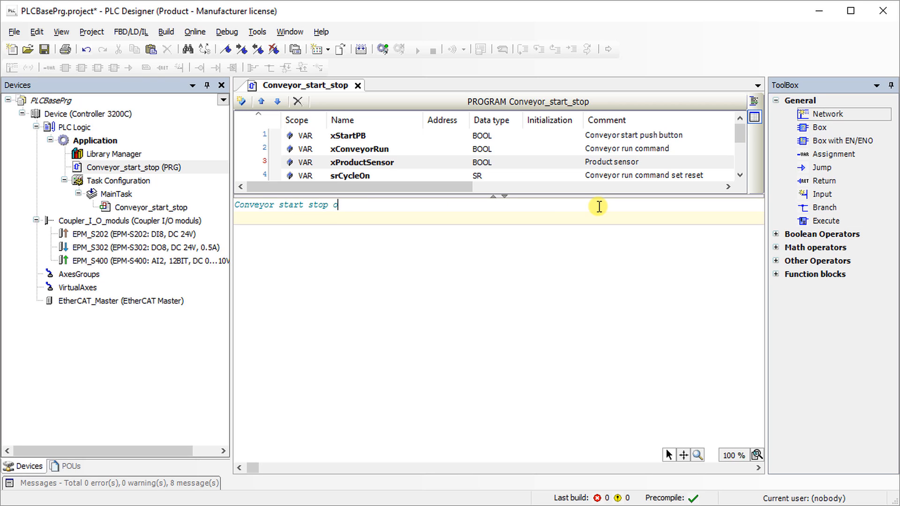
{"action": "type", "text": "peration"}
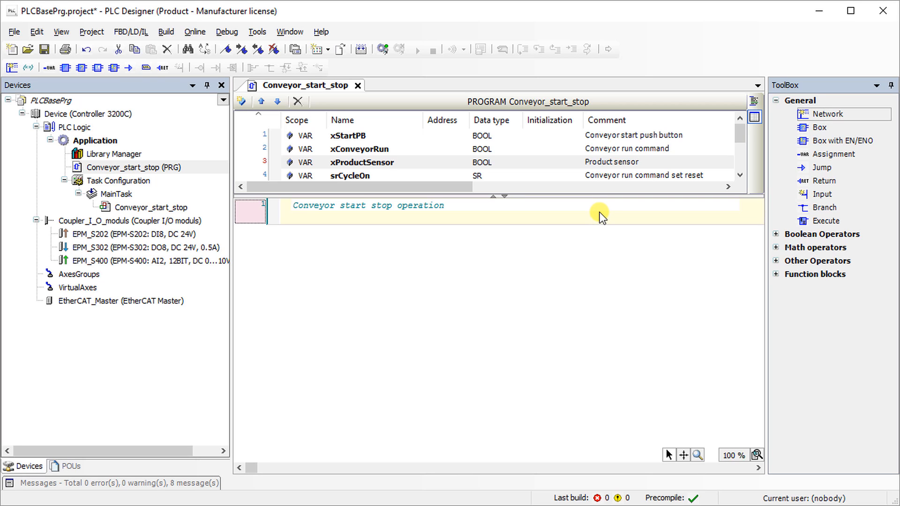
{"action": "mouse_move", "coordinate": [751, 270]}
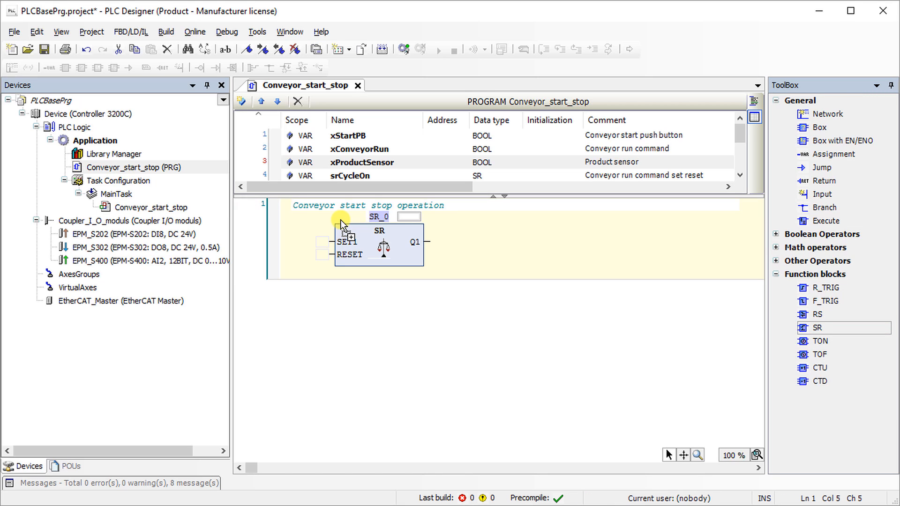
- Name the SR block instance srCycleOn and wire xStartPB to its SET1 input
{"action": "left_click", "coordinate": [407, 216]}
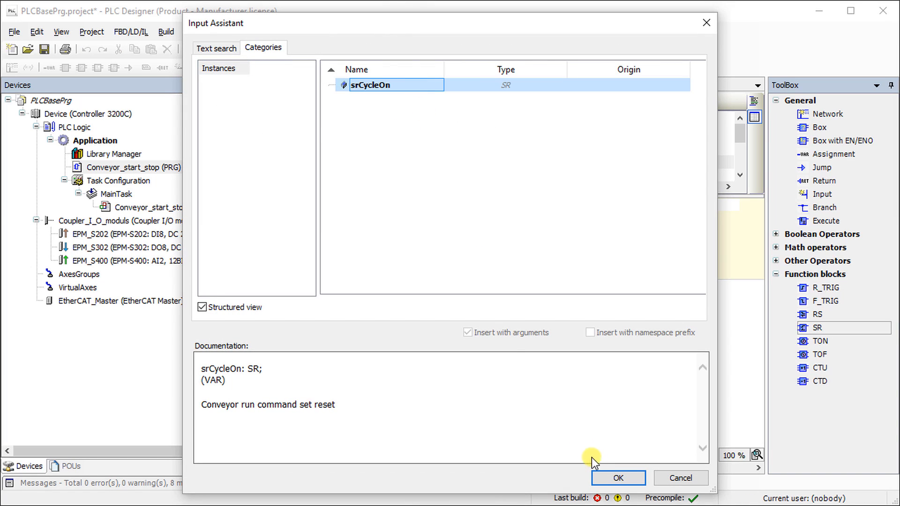
{"action": "left_click", "coordinate": [618, 477]}
{"action": "type", "text": "xStartPB"}
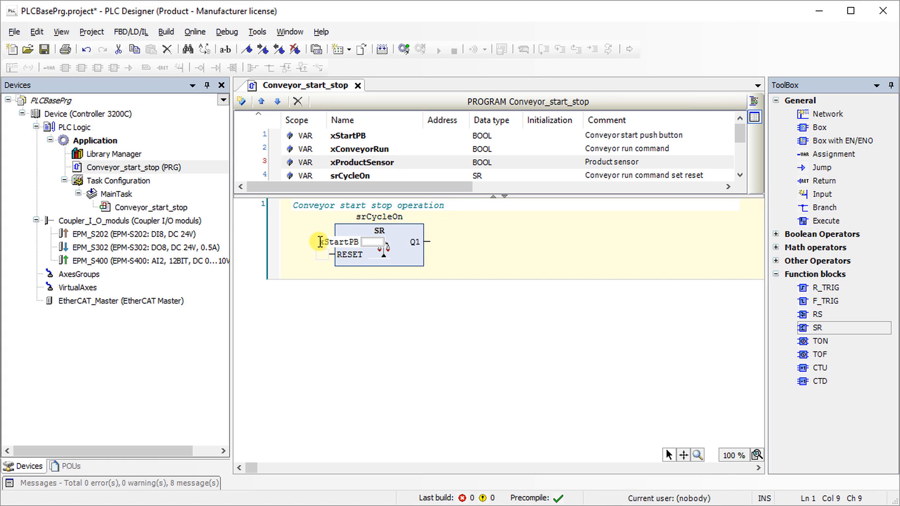
{"action": "left_click", "coordinate": [336, 242]}
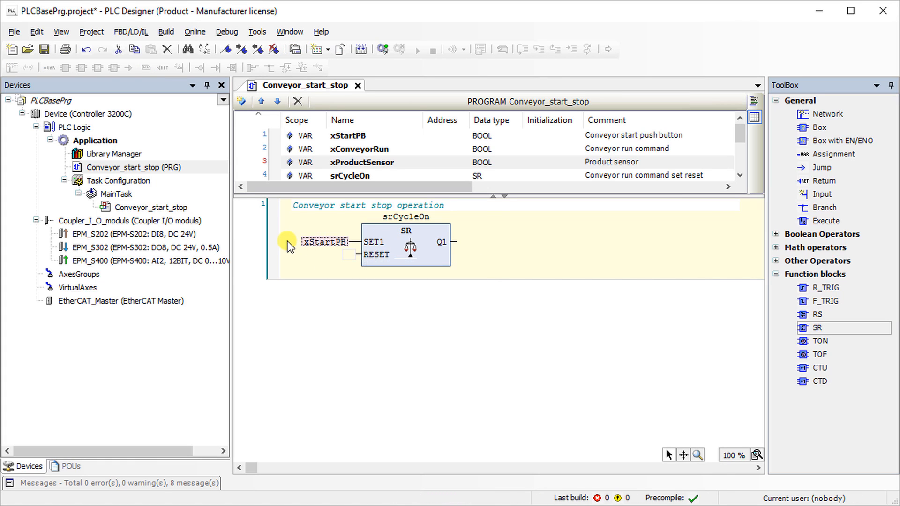
{"action": "left_click", "coordinate": [324, 241]}
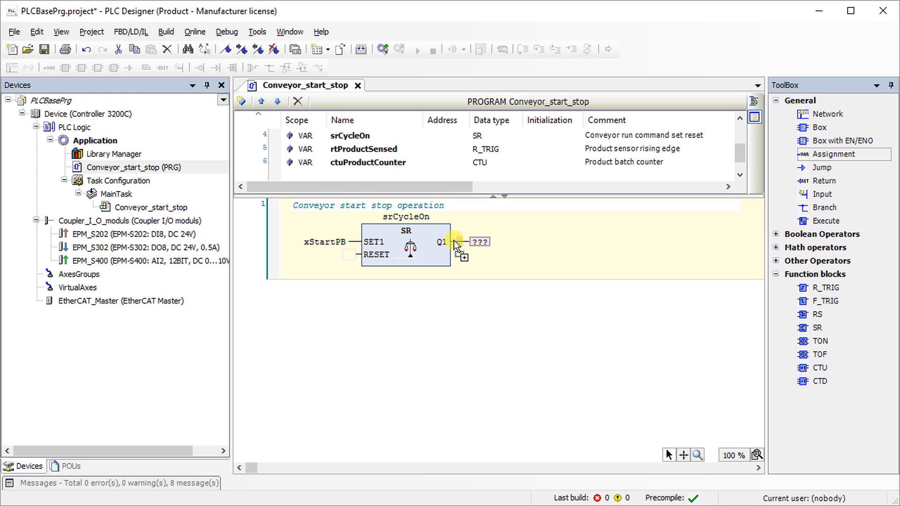
- Assign xConveyorRun to the SR block's Q1 output
{"action": "left_click", "coordinate": [480, 241]}
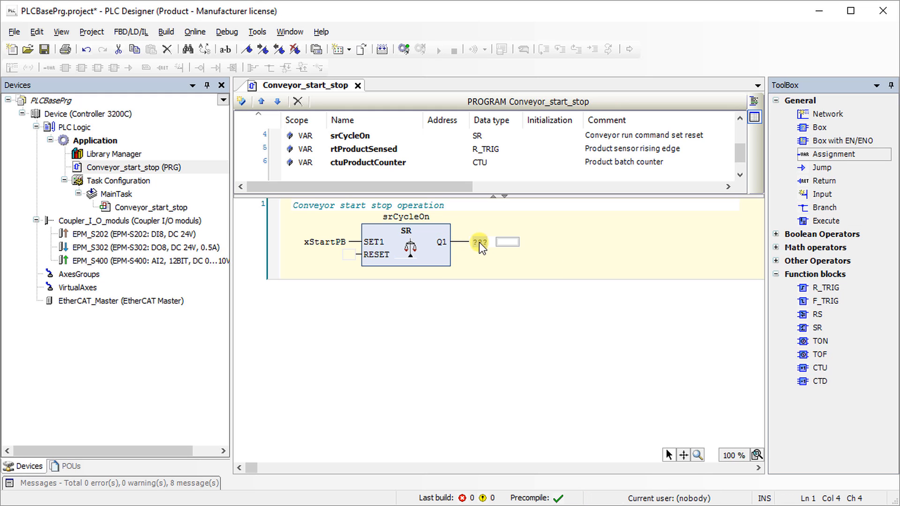
{"action": "type", "text": "xConv"}
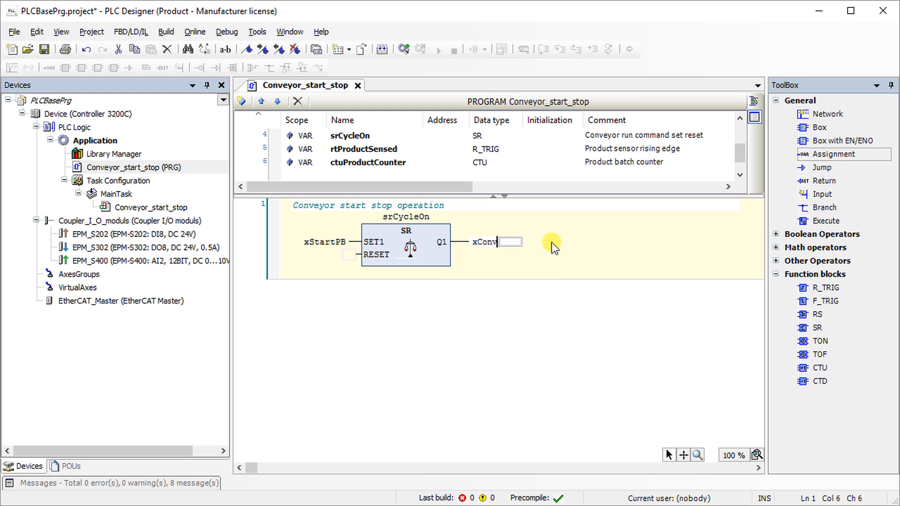
{"action": "type", "text": "eyorRun"}
{"action": "type", "text": "Product sensor"}
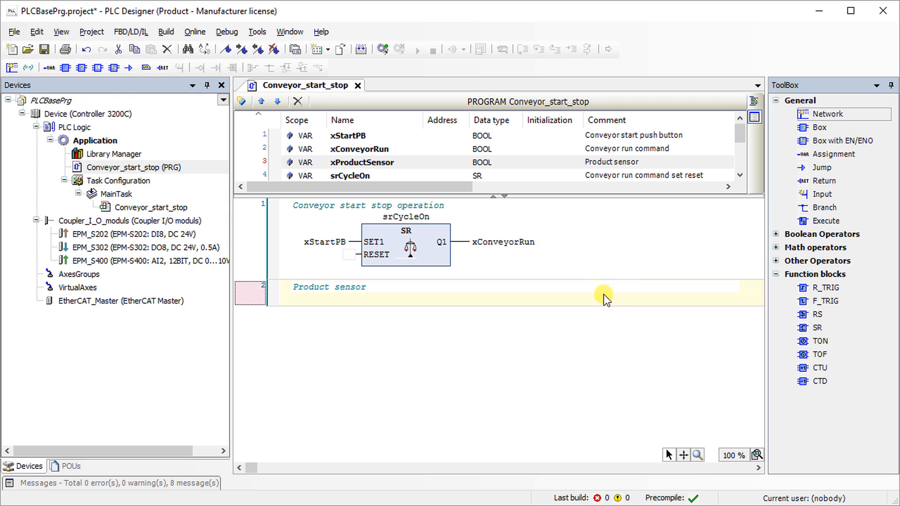
- In network 2, name the R_TRIG instance rtProductSensed after the xConveyorRun/xProductSensor AND
{"action": "left_click", "coordinate": [776, 234]}
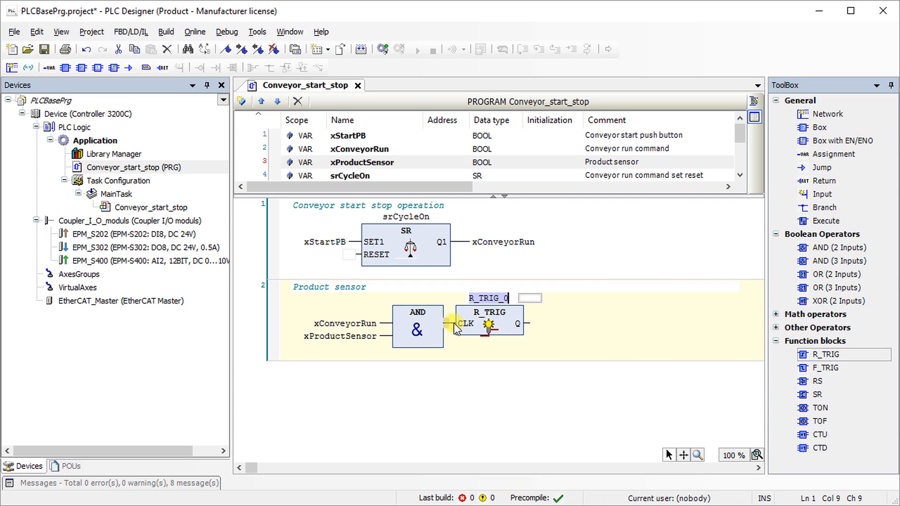
{"action": "type", "text": "rtProductSensed"}
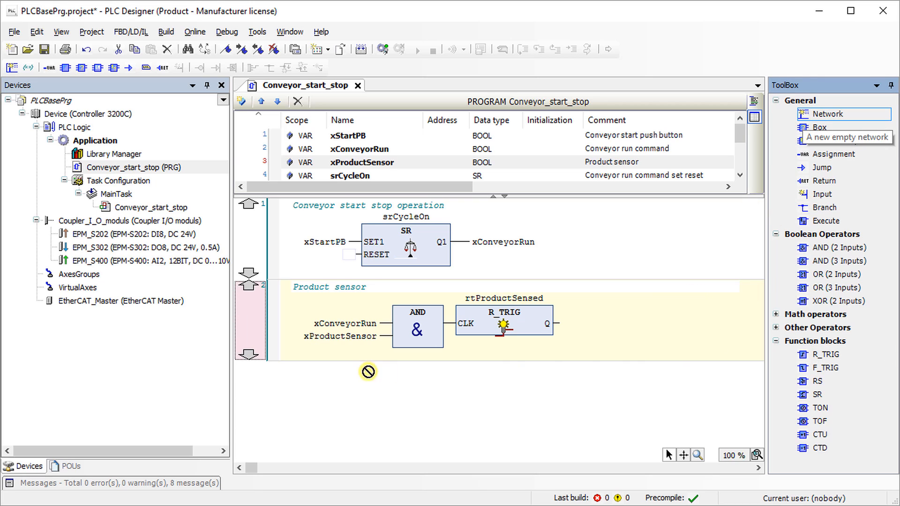
- Comment network 3 'Product counter' and name the CTU ctuProductCounter, reset by ctuProductCounter.Q
{"action": "left_click", "coordinate": [844, 113]}
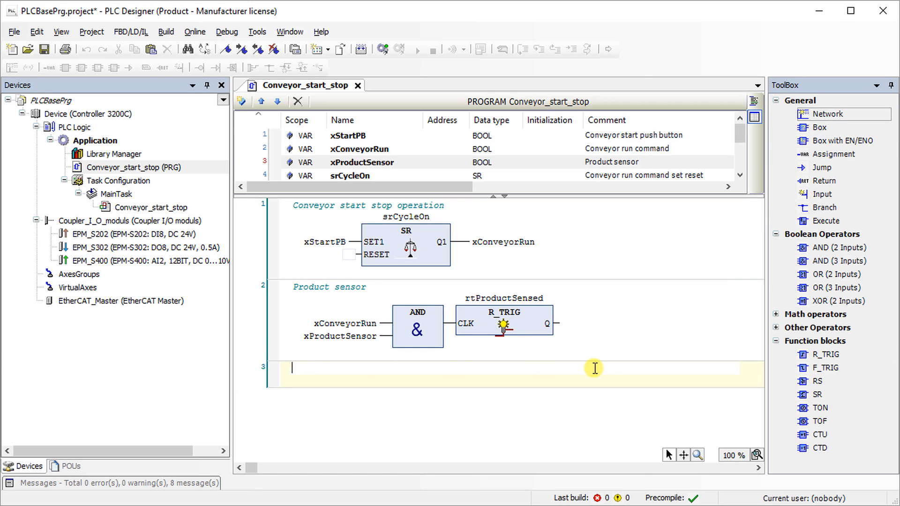
{"action": "type", "text": "Product counter"}
{"action": "type", "text": "rtProductSensed.Q"}
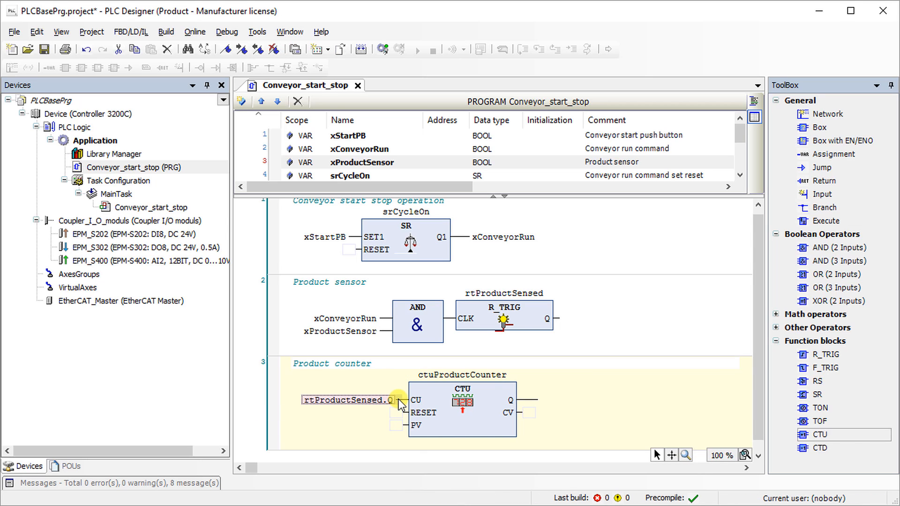
{"action": "mouse_move", "coordinate": [590, 406]}
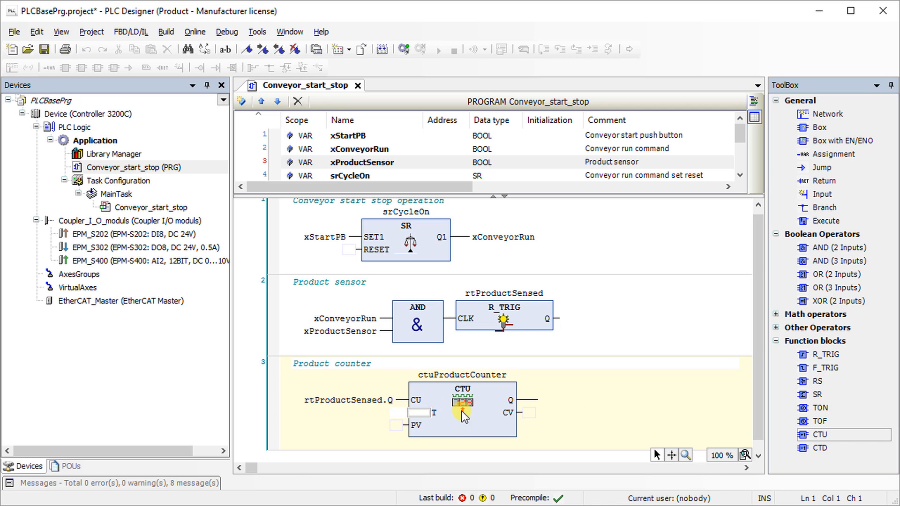
{"action": "type", "text": "ctuProductCou"}
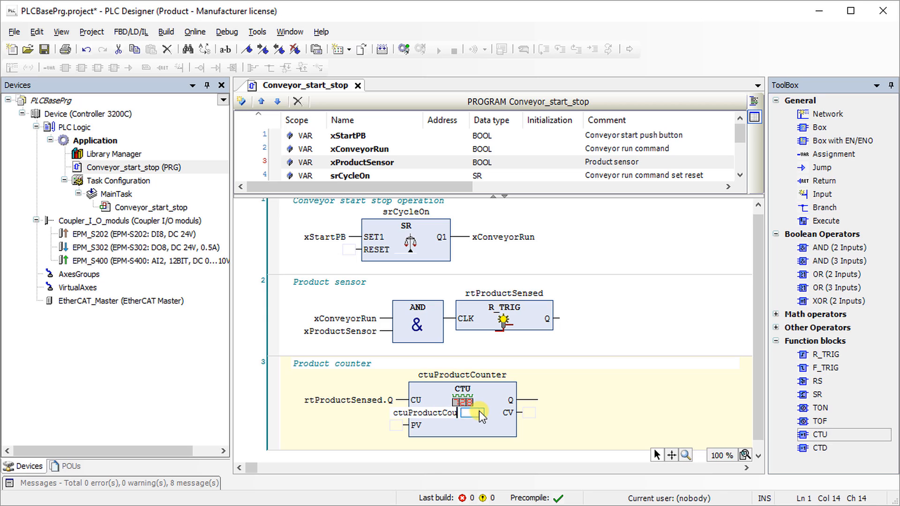
{"action": "type", "text": "ctuProductCounter.Q"}
{"action": "left_click", "coordinate": [397, 426]}
{"action": "type", "text": "4"}
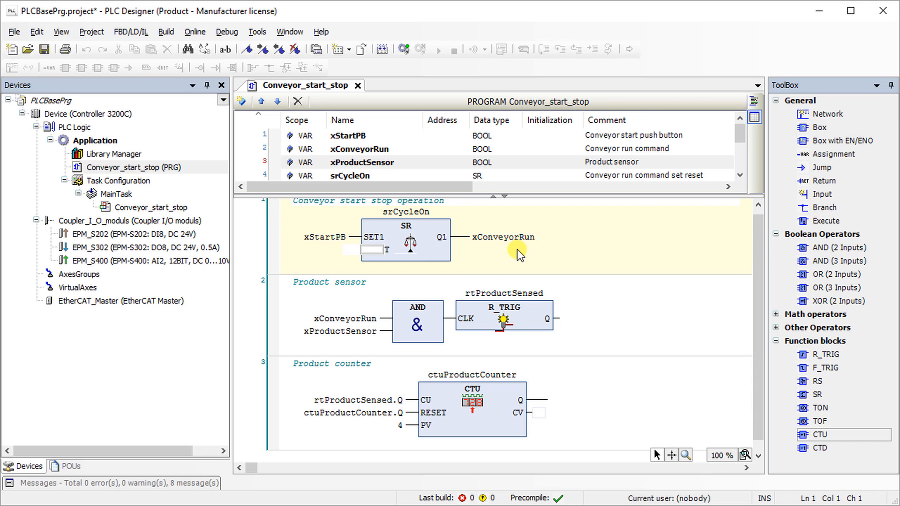
- Enter ctuProductCounter.Q on the srCycleOn RESET input
{"action": "type", "text": "ctu"}
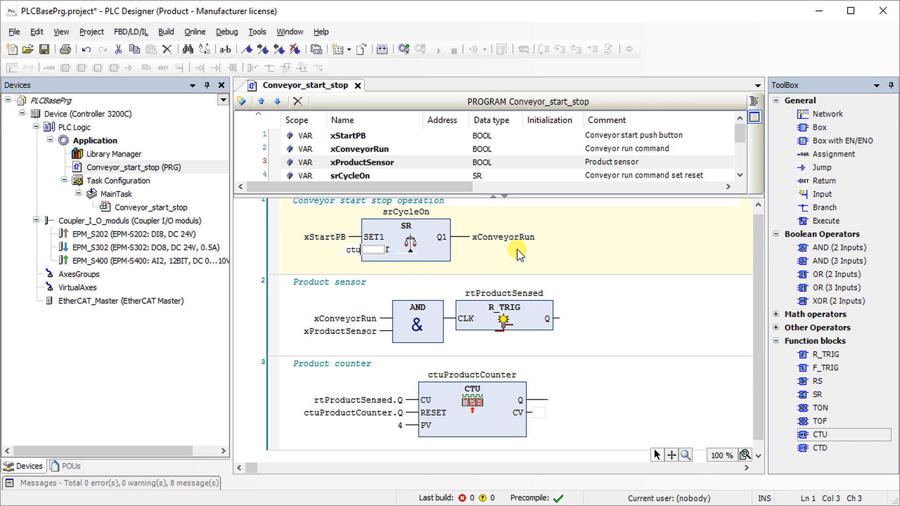
{"action": "type", "text": "ctuProductCounter"}
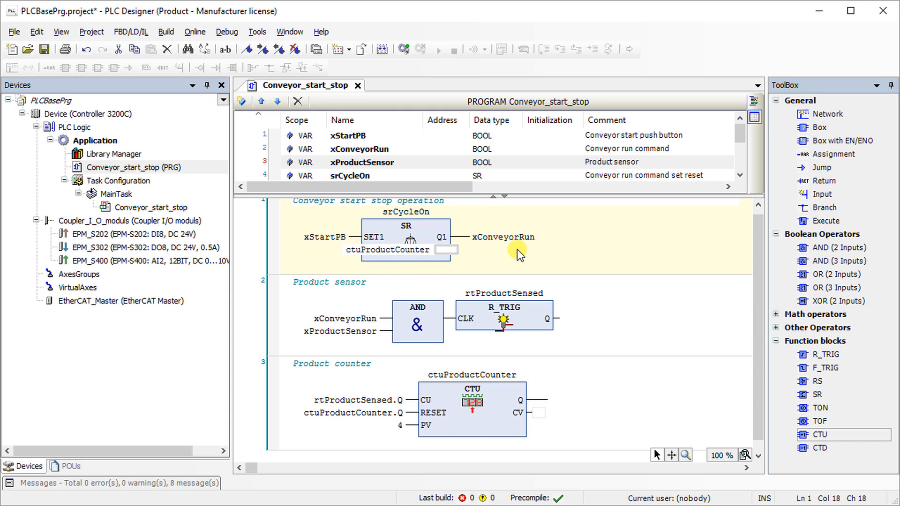
{"action": "type", "text": ".Q"}
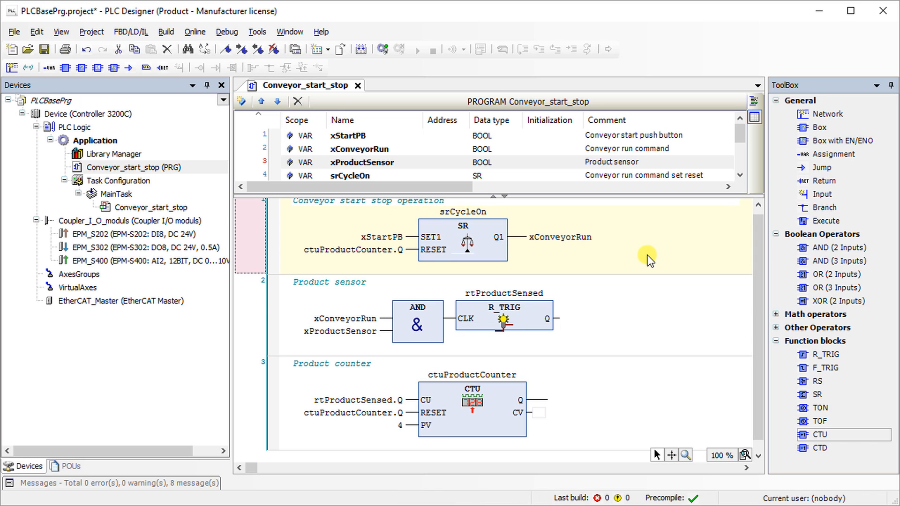
{"action": "mouse_move", "coordinate": [197, 64]}
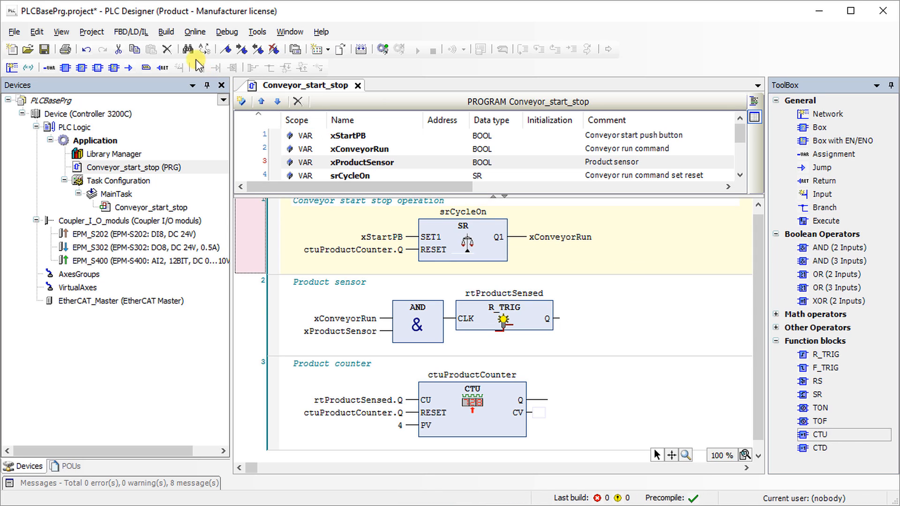
- Log in to the controller and download the latest application code
{"action": "left_click", "coordinate": [195, 31]}
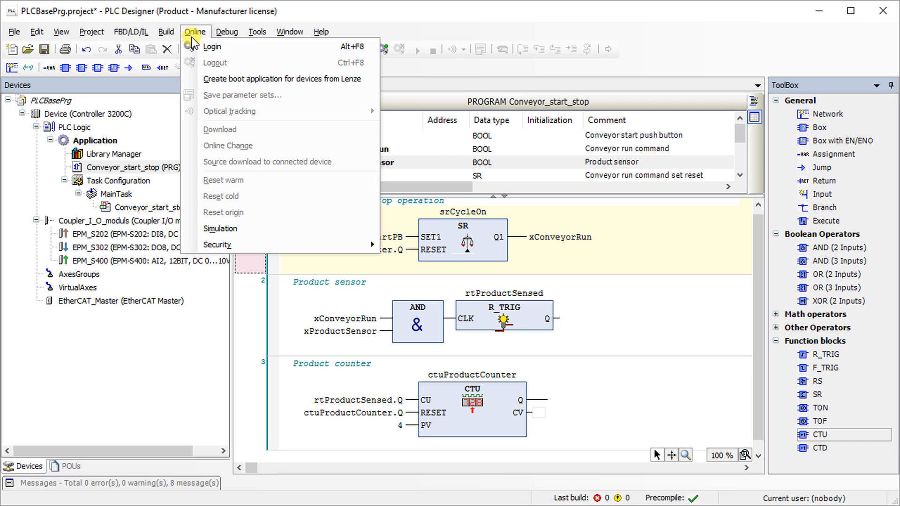
{"action": "left_click", "coordinate": [212, 46]}
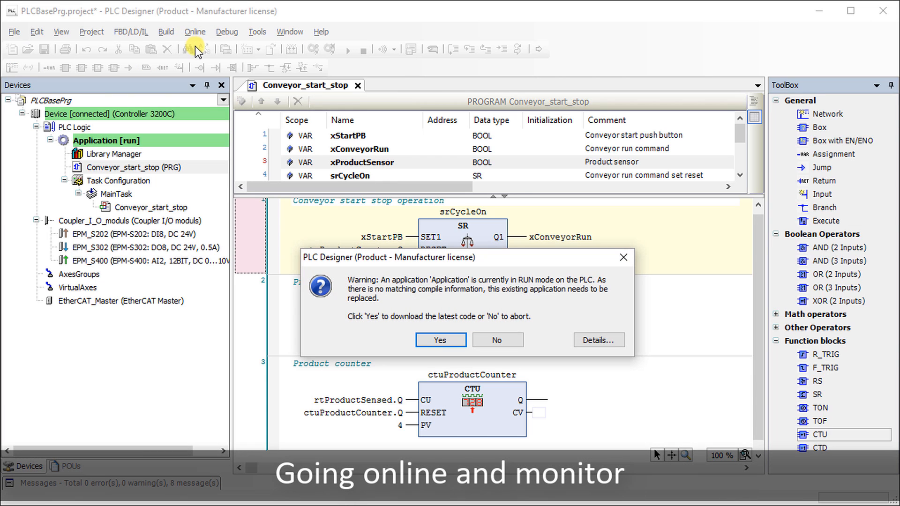
{"action": "left_click", "coordinate": [440, 340]}
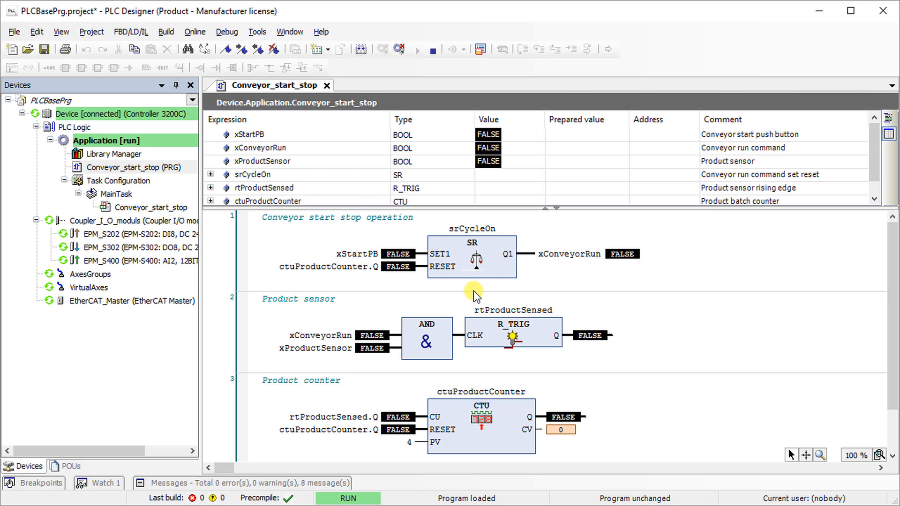
{"action": "mouse_move", "coordinate": [392, 254]}
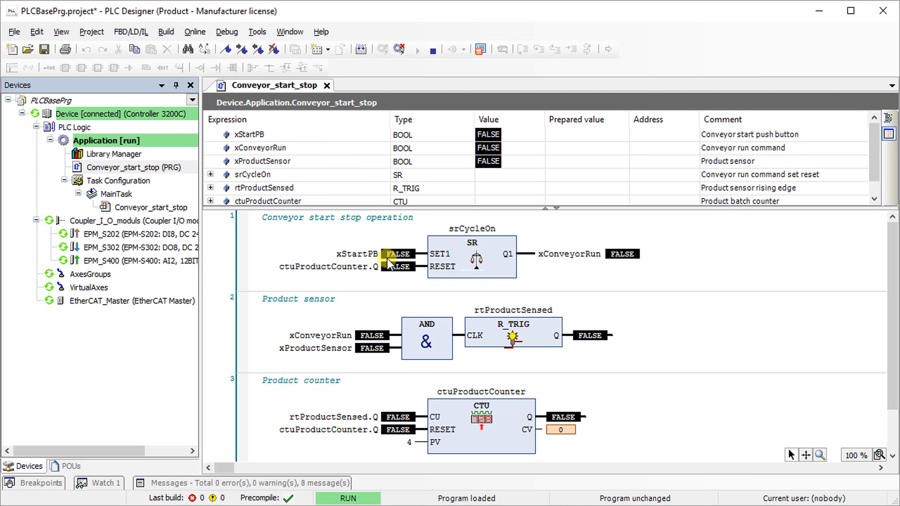
{"action": "mouse_move", "coordinate": [412, 242]}
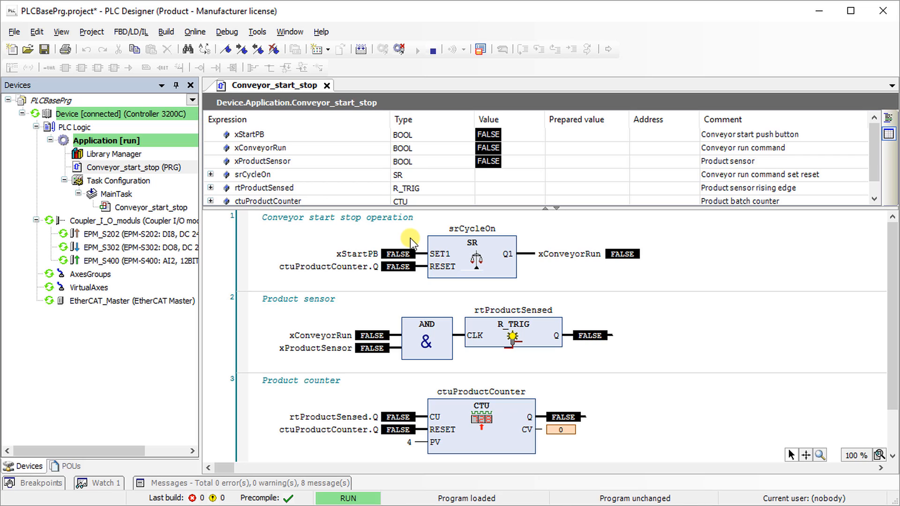
{"action": "mouse_move", "coordinate": [583, 143]}
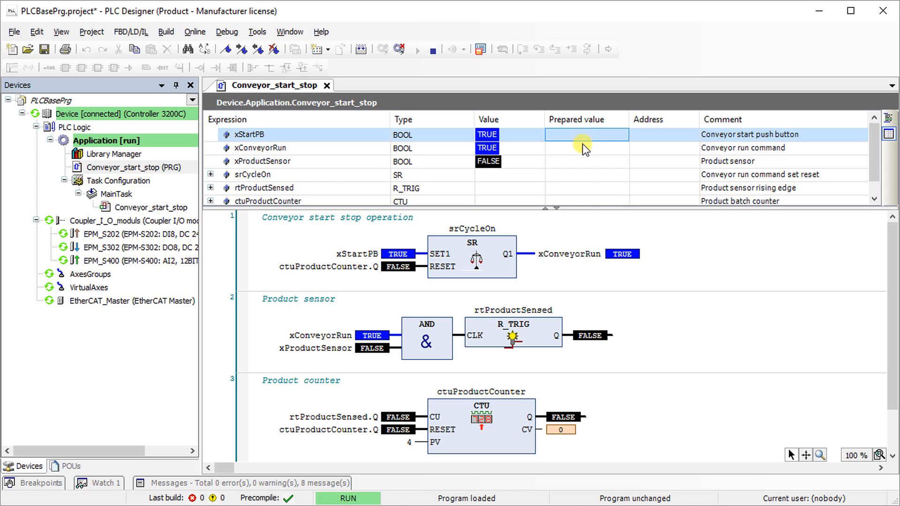
{"action": "mouse_move", "coordinate": [615, 270]}
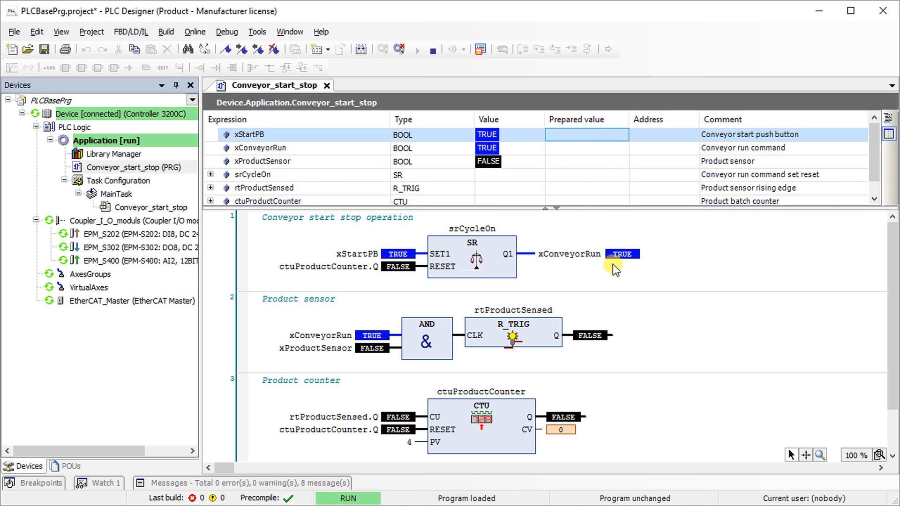
{"action": "mouse_move", "coordinate": [635, 235]}
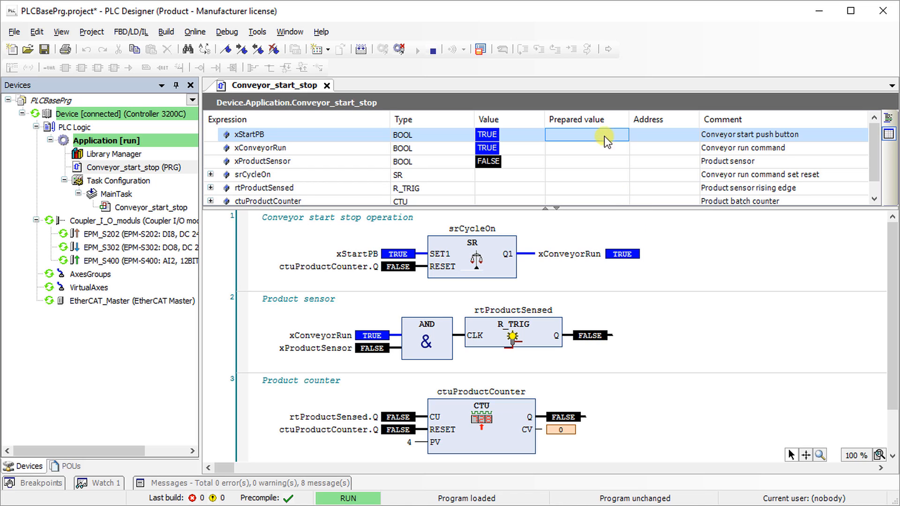
{"action": "mouse_move", "coordinate": [602, 137]}
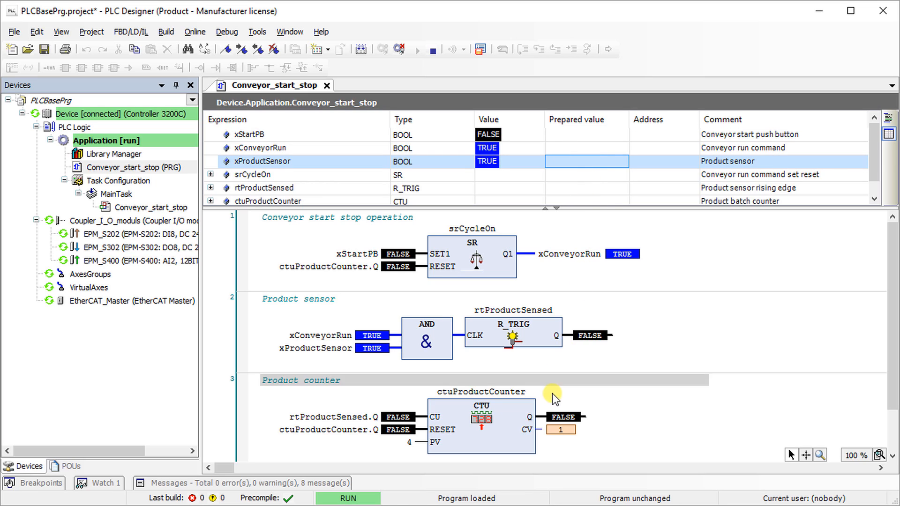
{"action": "mouse_move", "coordinate": [578, 399]}
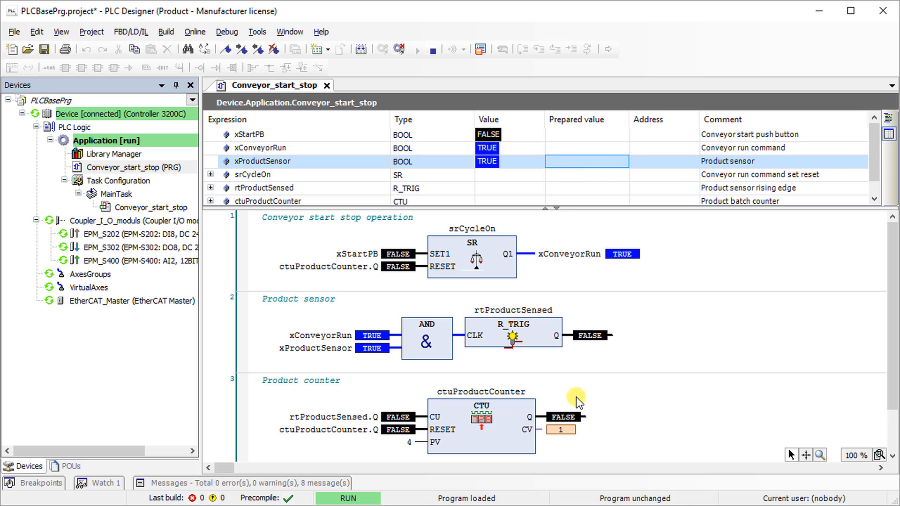
{"action": "mouse_move", "coordinate": [613, 240]}
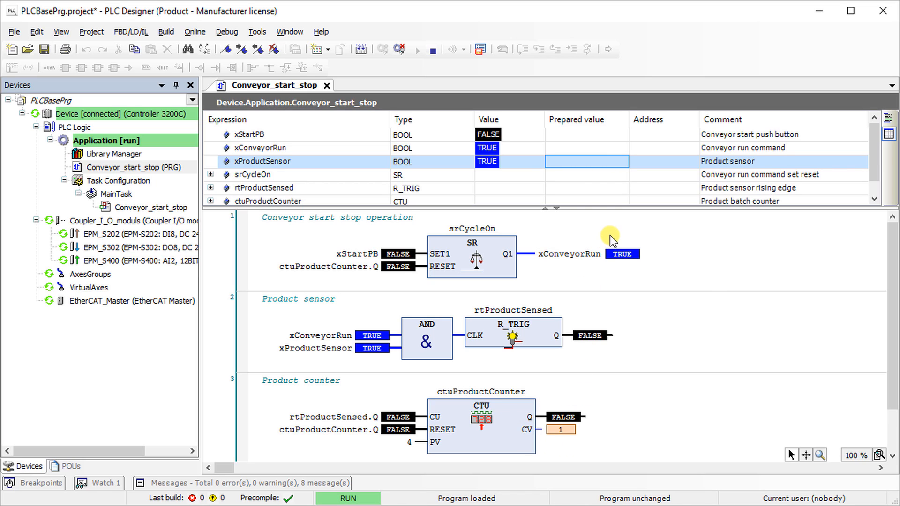
{"action": "mouse_move", "coordinate": [628, 243]}
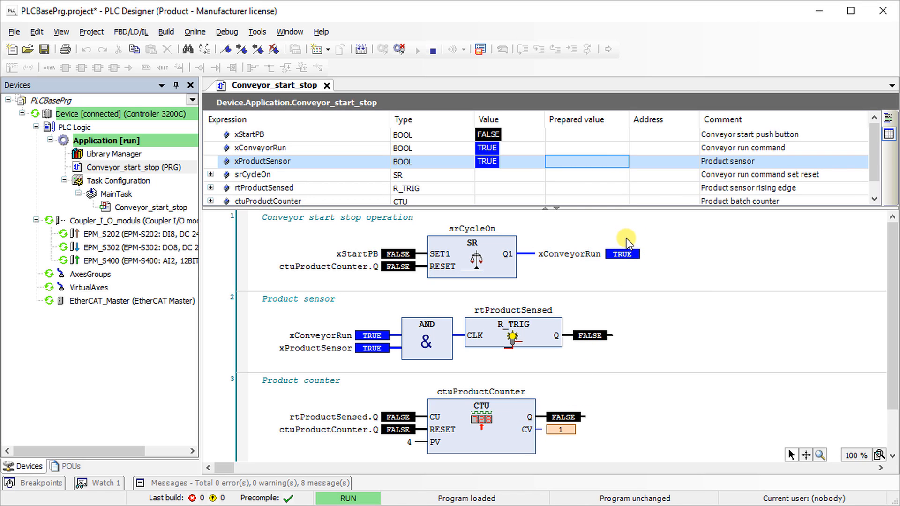
{"action": "mouse_move", "coordinate": [594, 169]}
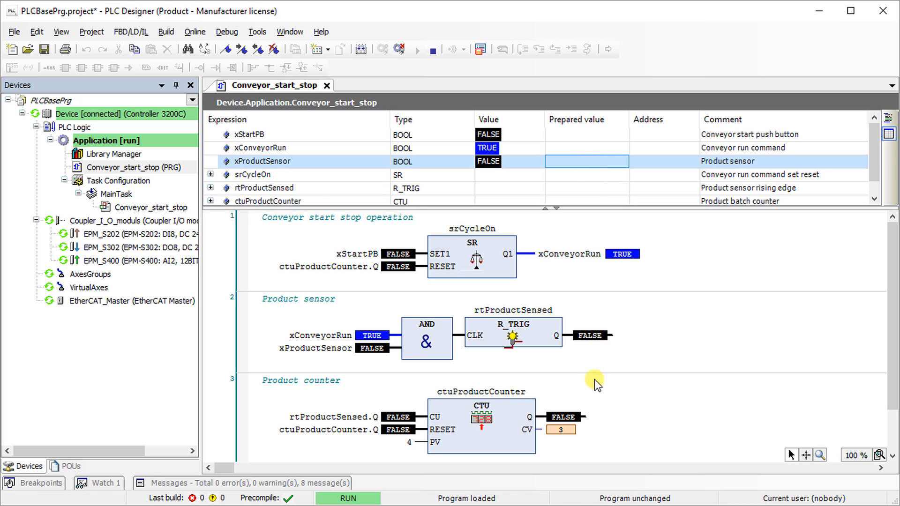
{"action": "mouse_move", "coordinate": [588, 395]}
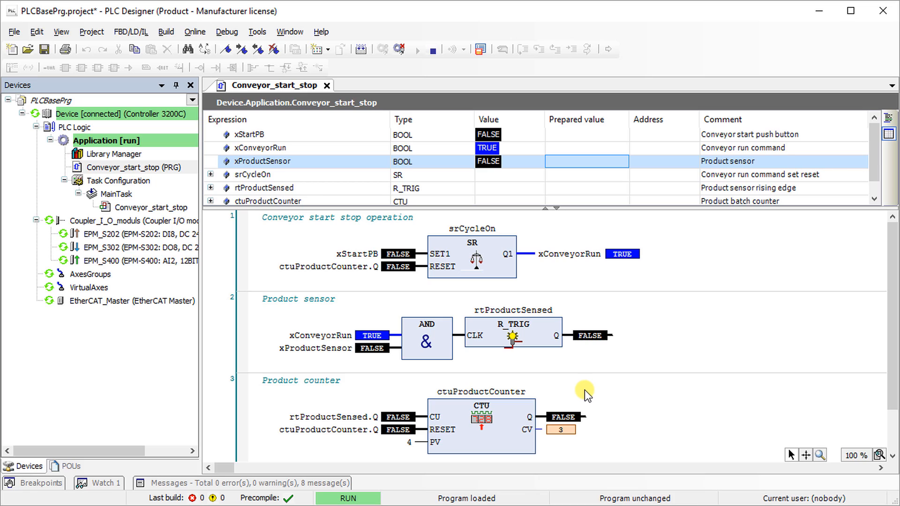
{"action": "mouse_move", "coordinate": [583, 176]}
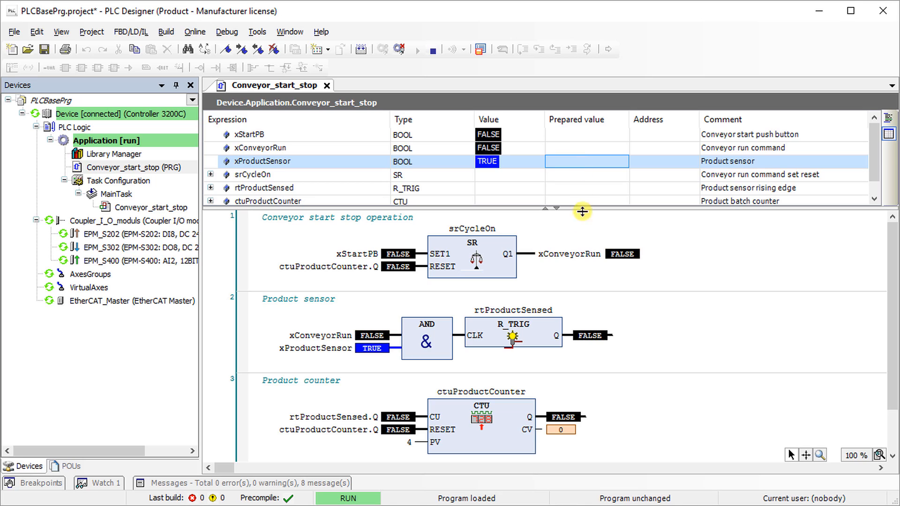
{"action": "mouse_move", "coordinate": [593, 327]}
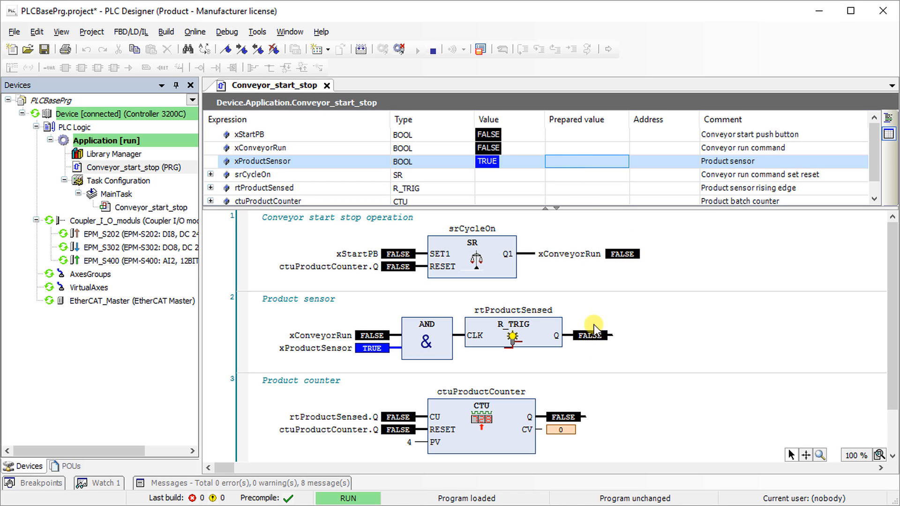
{"action": "mouse_move", "coordinate": [566, 409]}
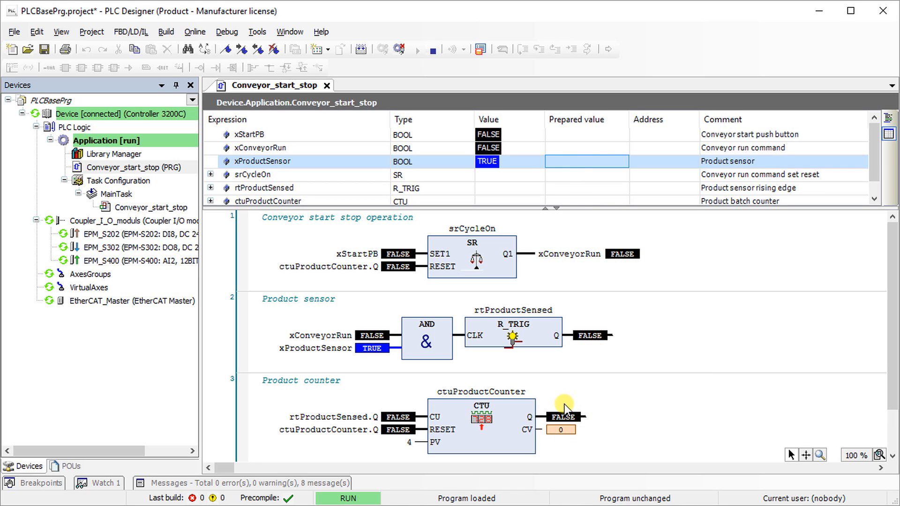
{"action": "mouse_move", "coordinate": [578, 235]}
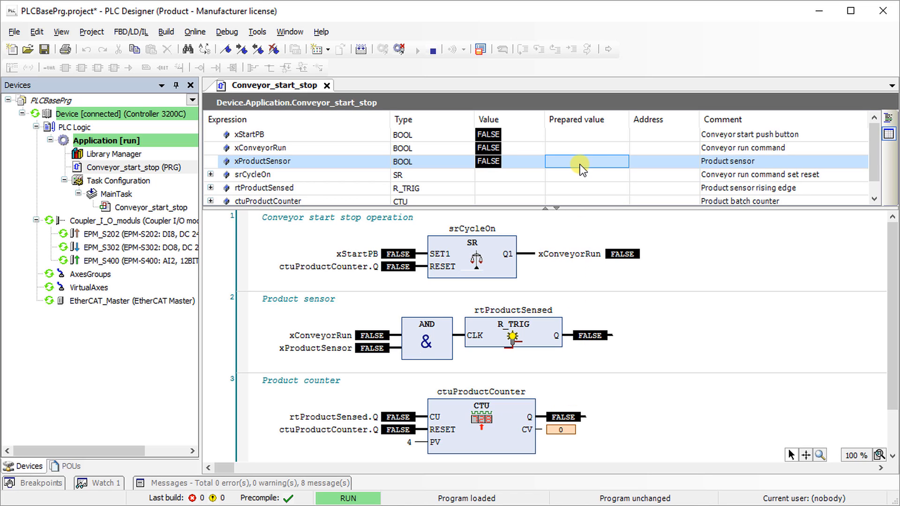
- Toggle the prepared value of xProductSensor to count the fourth product
{"action": "double_click", "coordinate": [488, 161]}
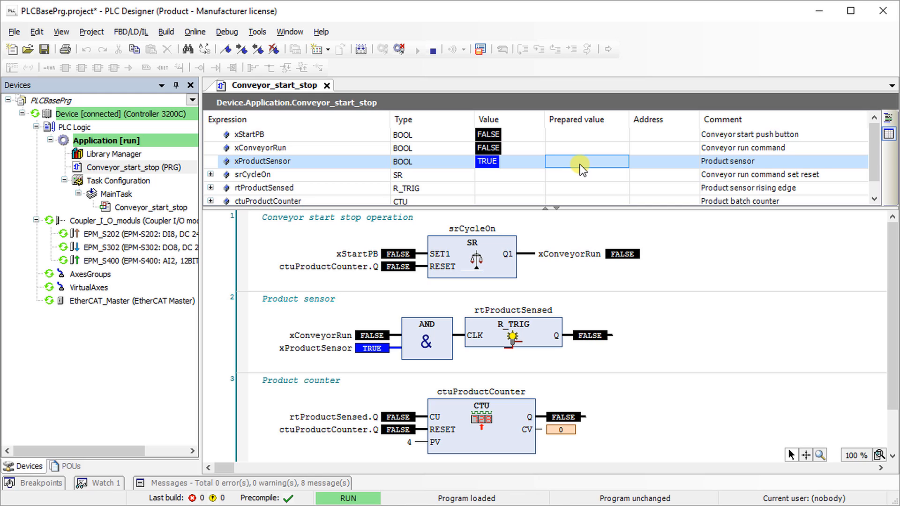